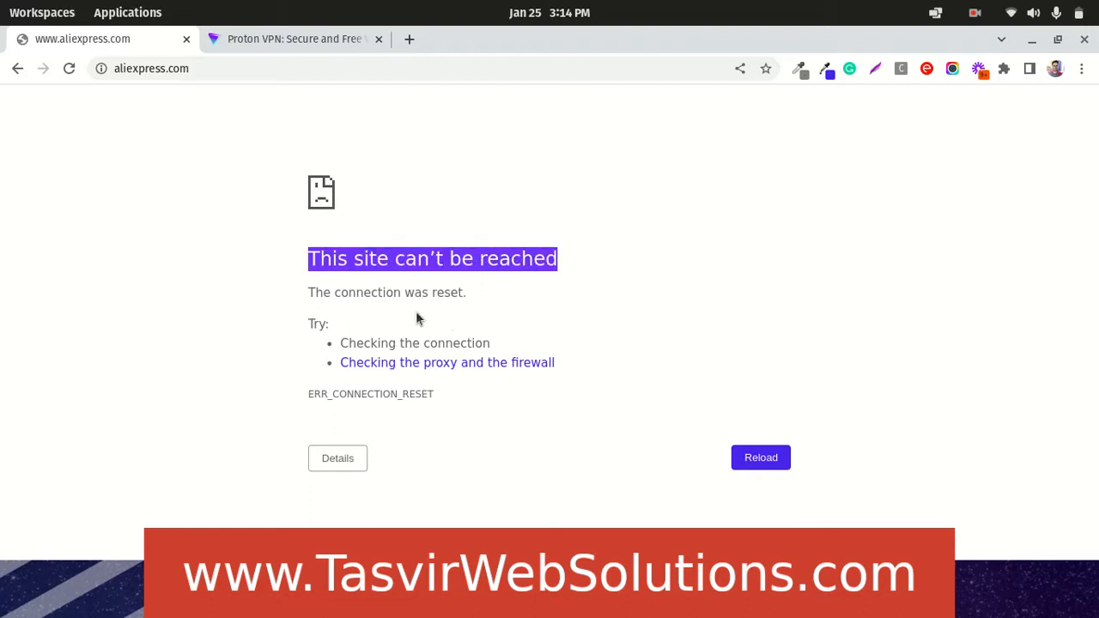
pyautogui.moveTo(347, 343)
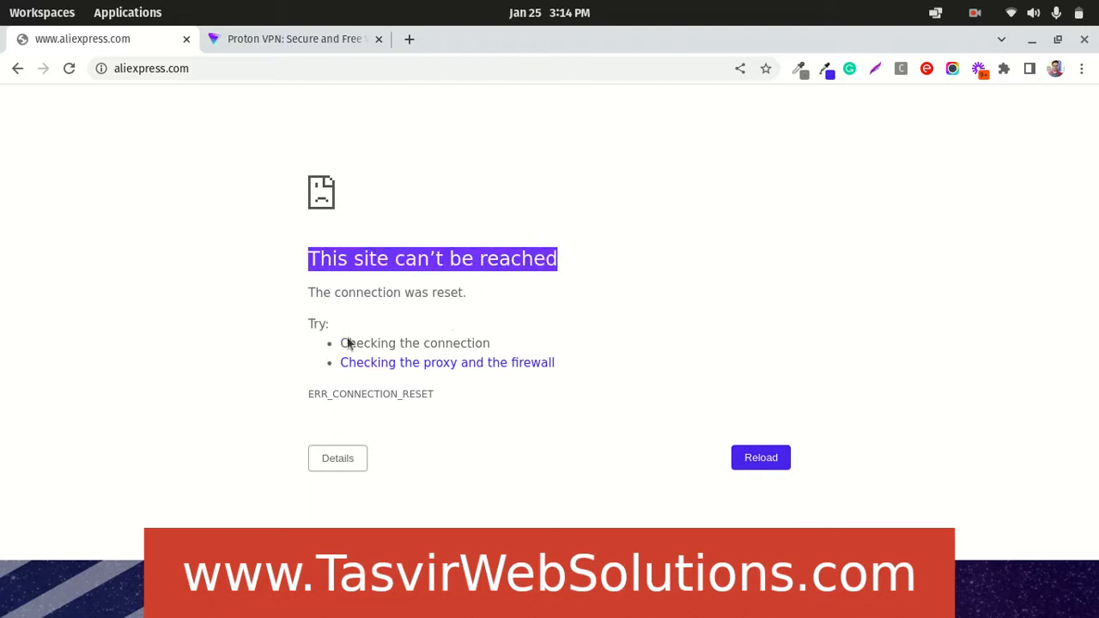
pyautogui.moveTo(338, 371)
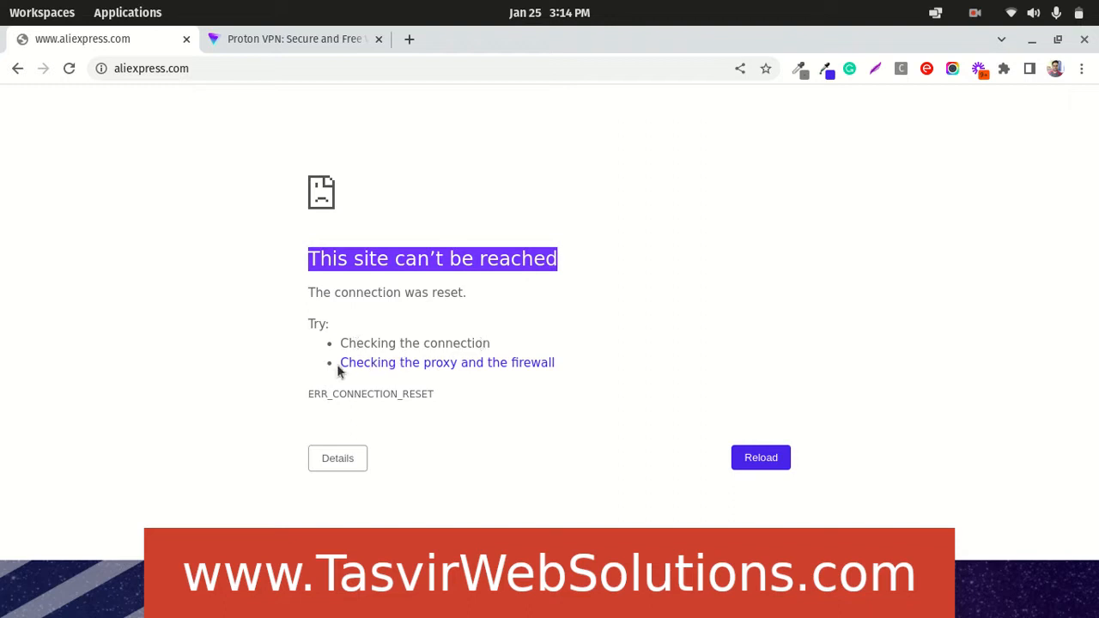
pyautogui.moveTo(589, 312)
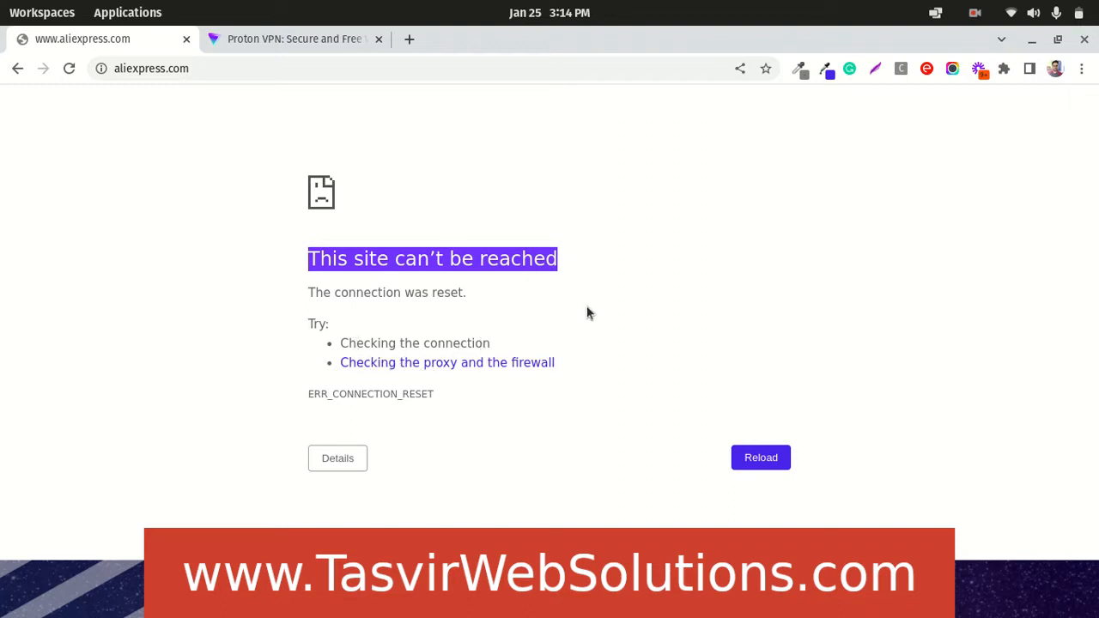
pyautogui.moveTo(515, 205)
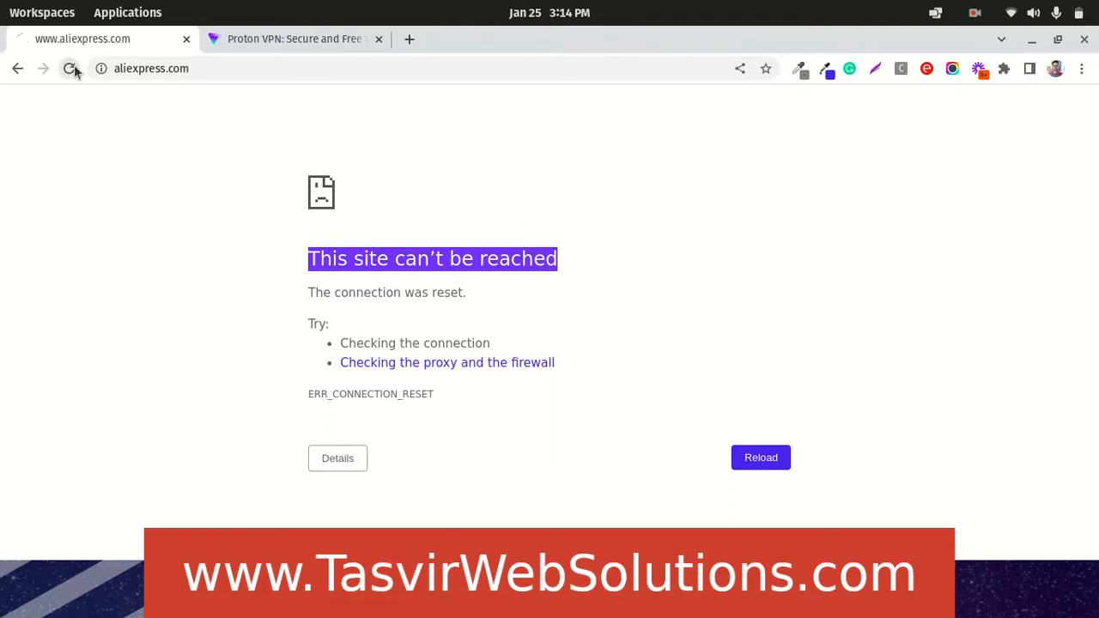
# Step: Retry loading AliExpress several times, then launch Proton VPN from the Applications launcher
pyautogui.click(70, 69)
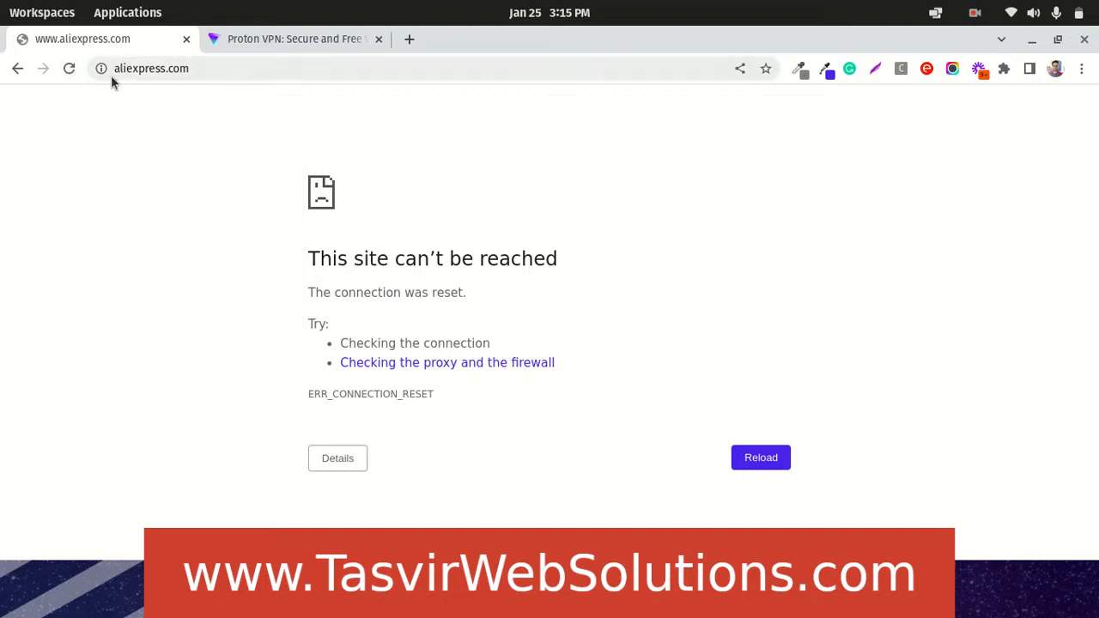
pyautogui.click(69, 68)
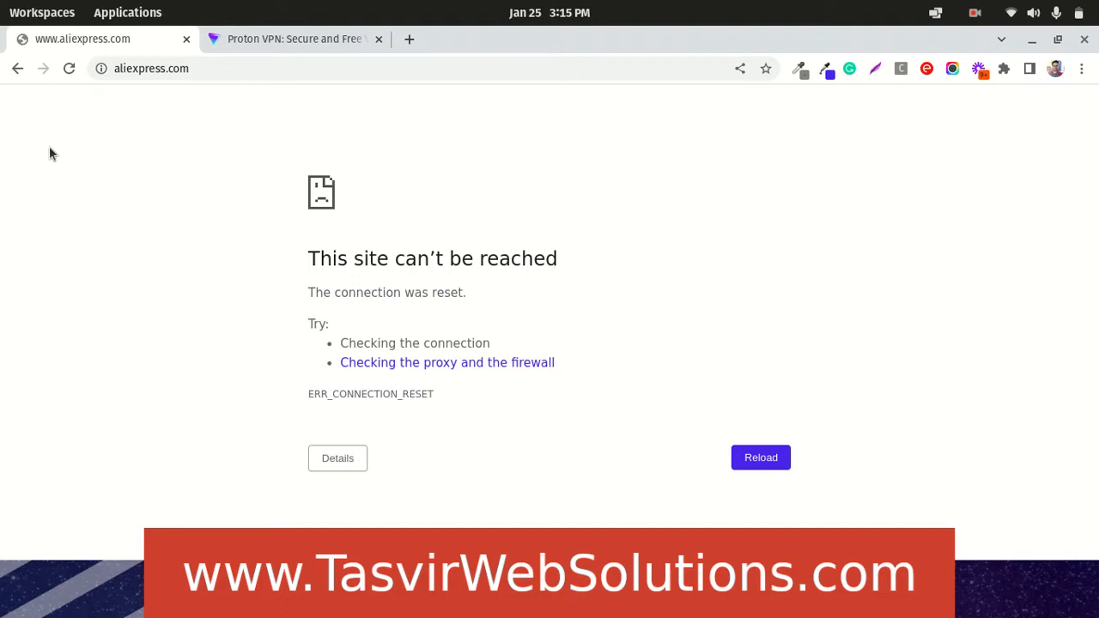
pyautogui.click(70, 69)
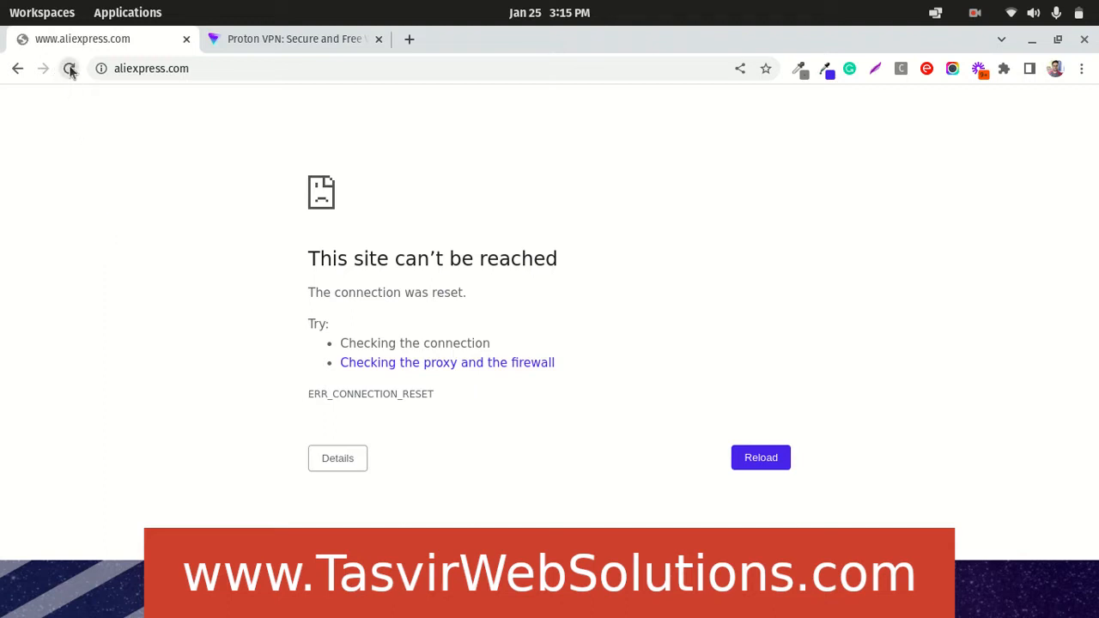
pyautogui.click(70, 68)
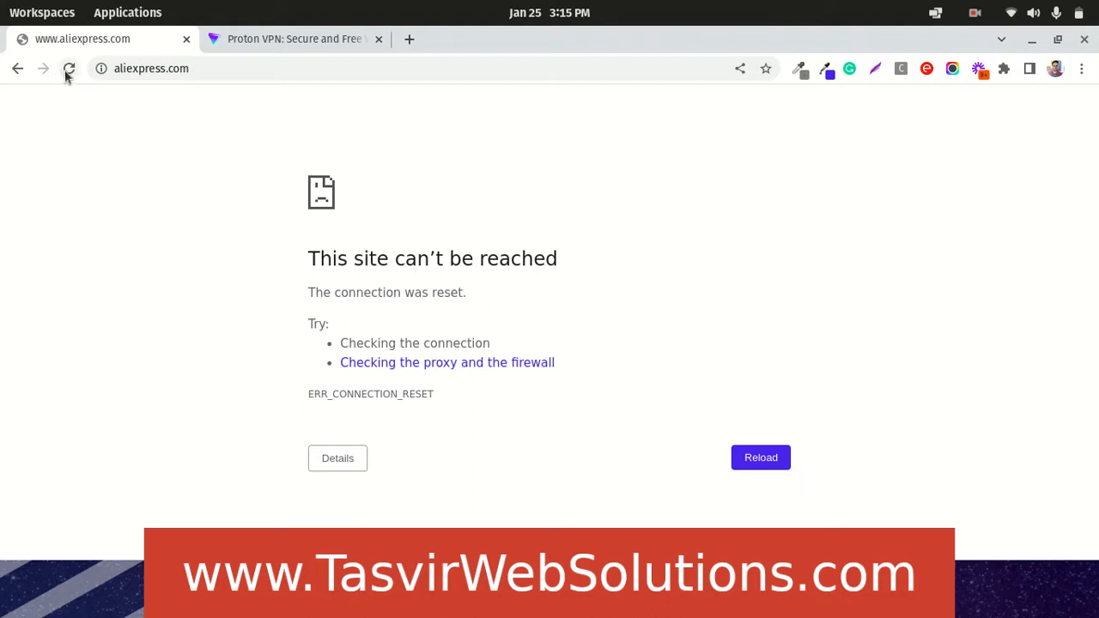
pyautogui.click(69, 68)
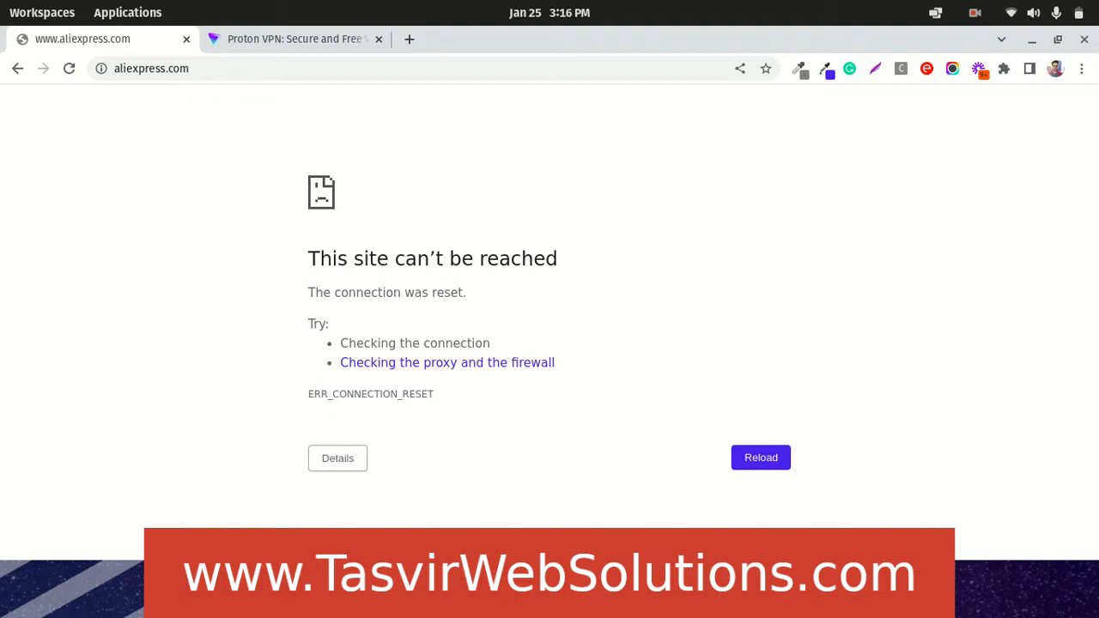
pyautogui.click(127, 12)
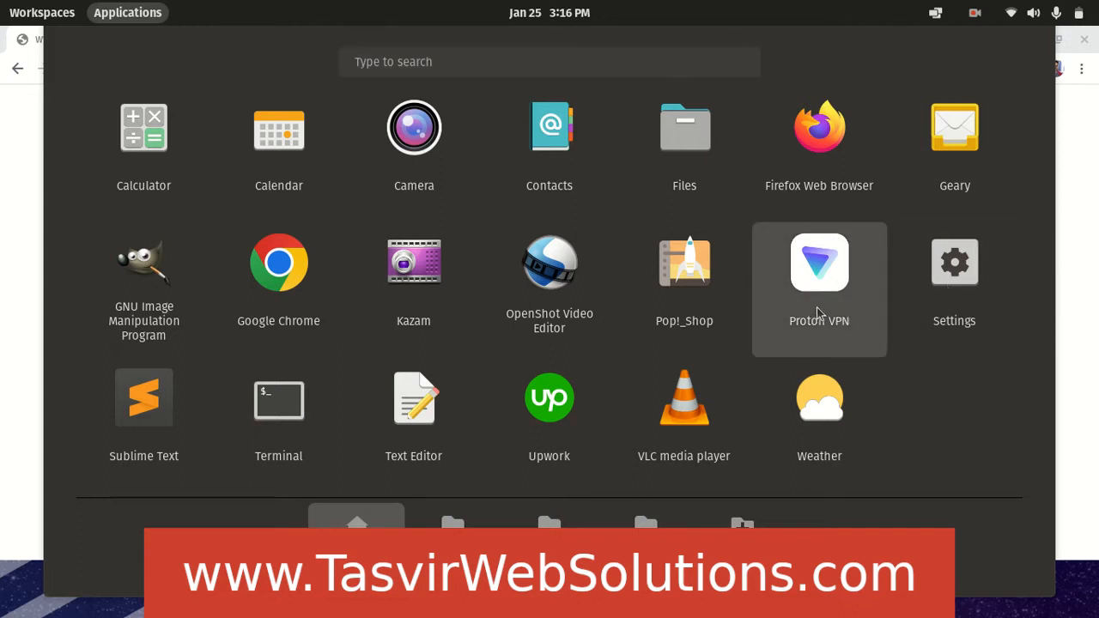
pyautogui.click(818, 261)
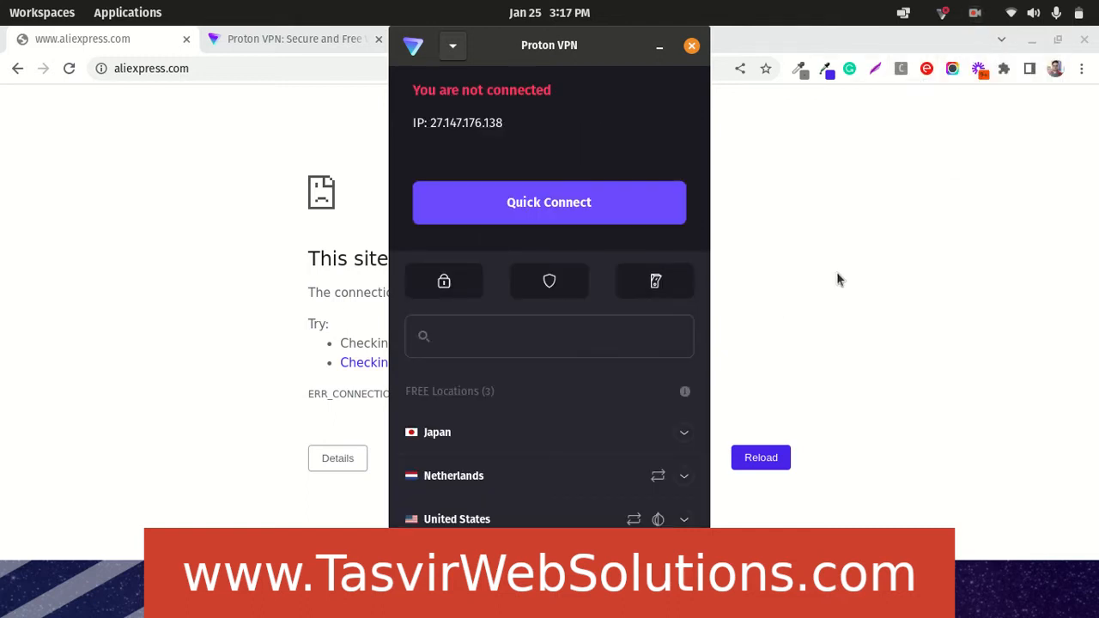
pyautogui.moveTo(640, 55)
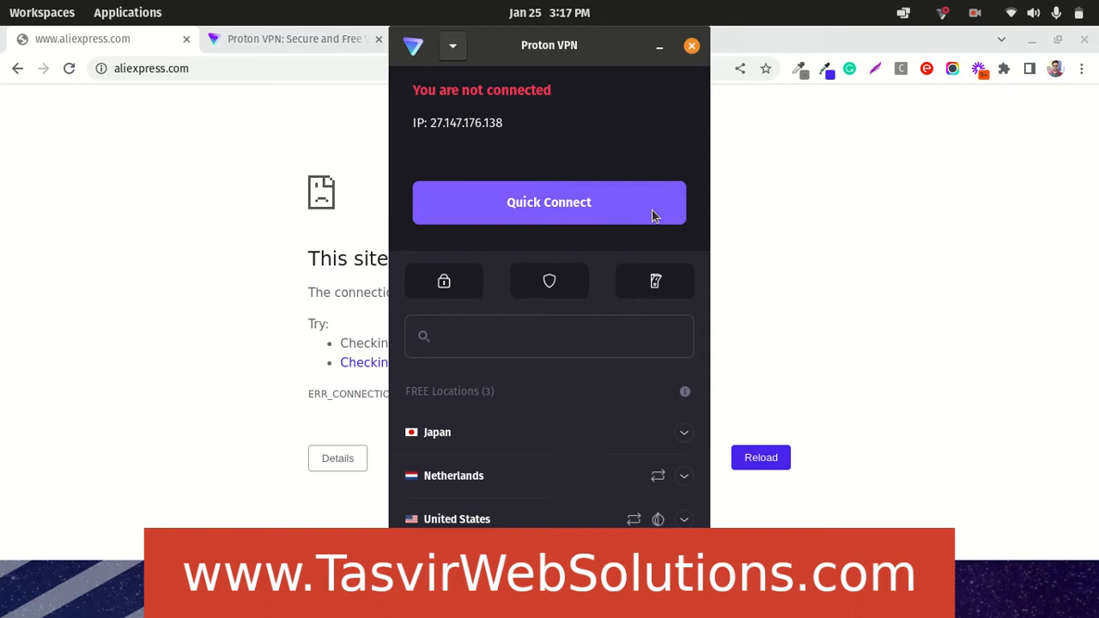
pyautogui.moveTo(579, 191)
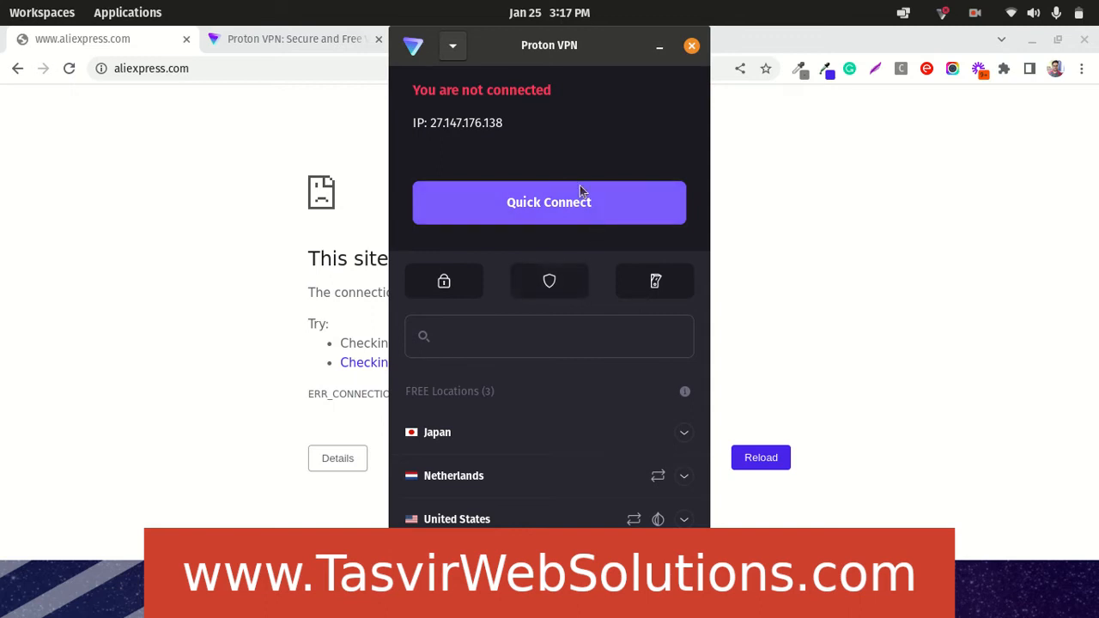
pyautogui.moveTo(460, 519)
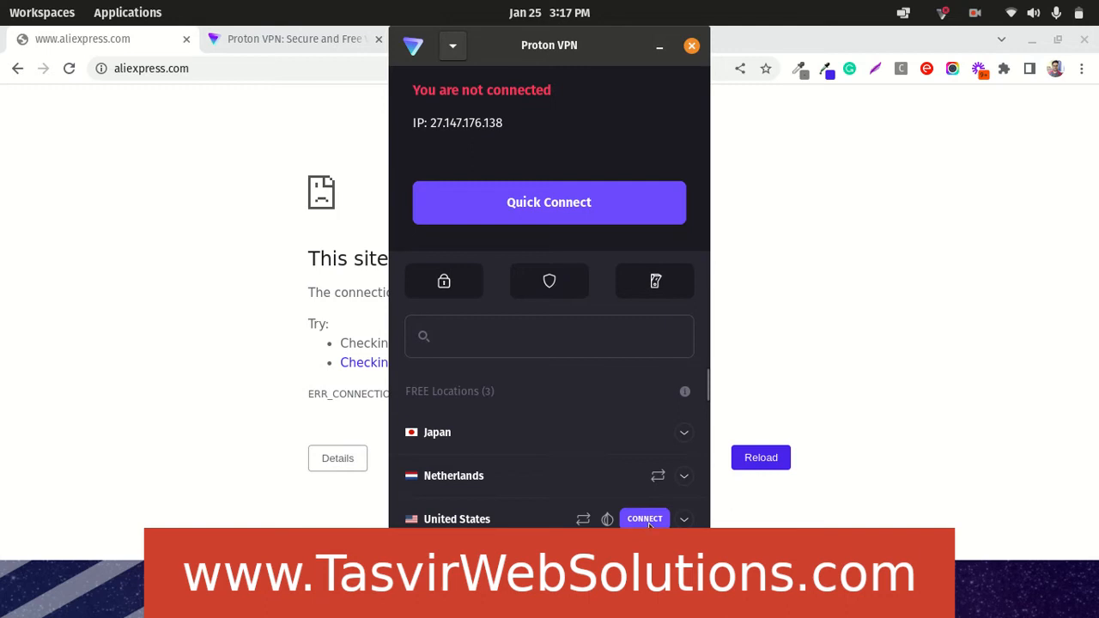
pyautogui.moveTo(464, 458)
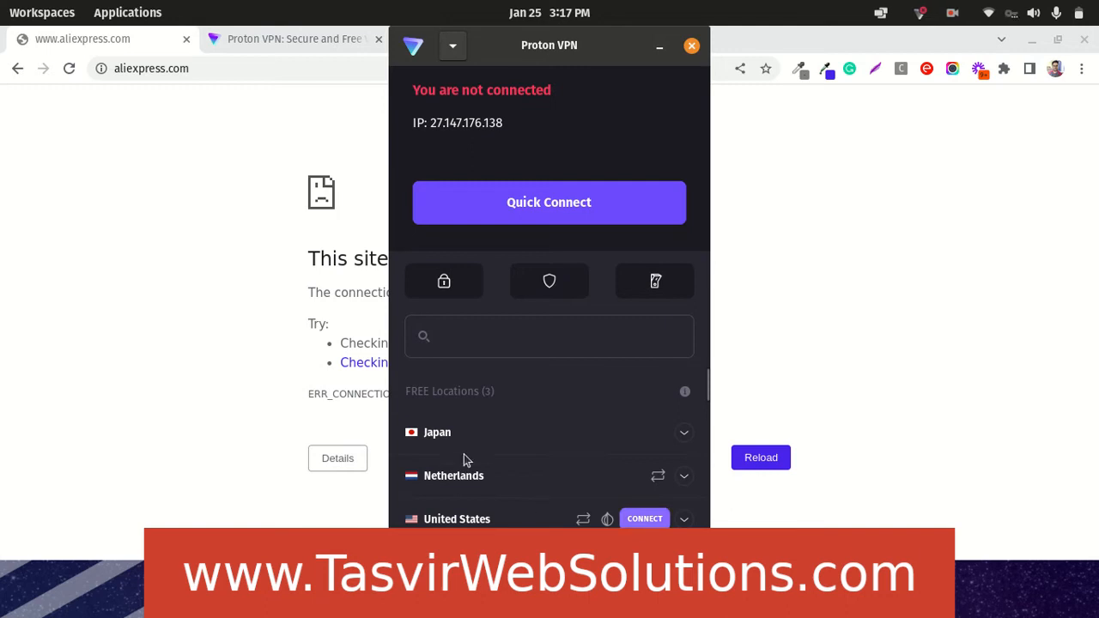
# Step: Connect Proton VPN to the free United States server and minimize its window
pyautogui.click(644, 517)
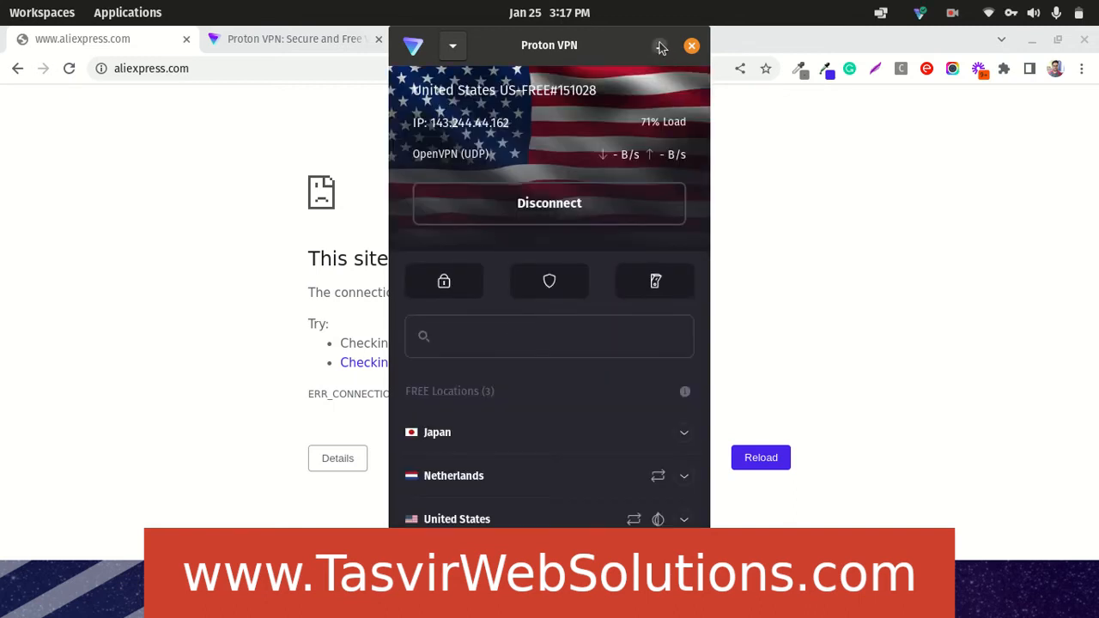
pyautogui.click(692, 45)
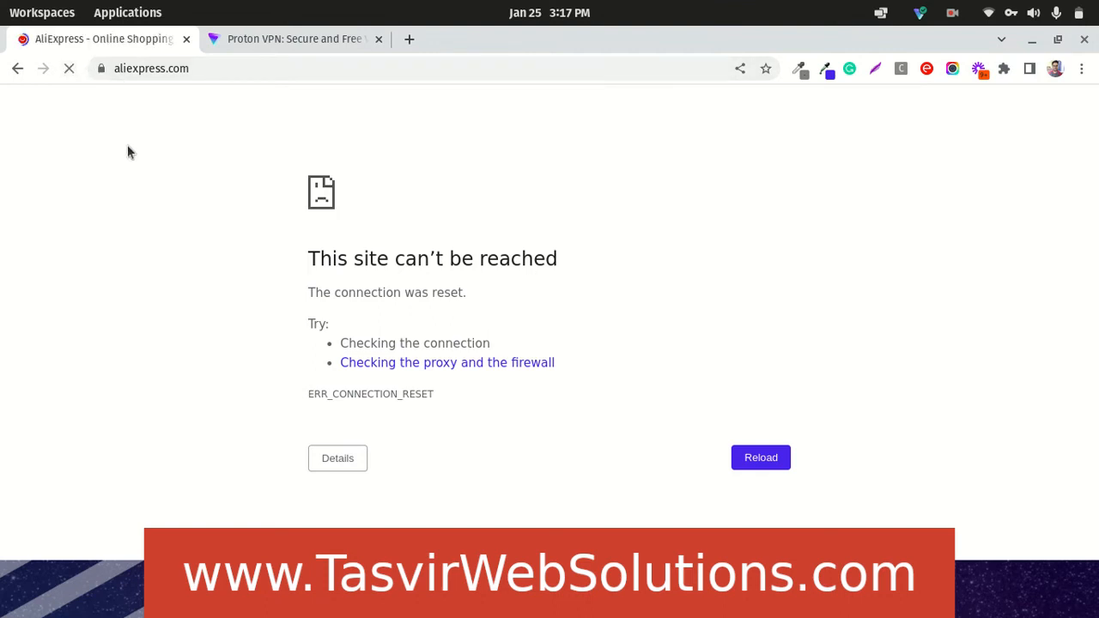
# Step: Reload aliexpress.com and scroll down the loaded AliExpress homepage
pyautogui.click(760, 457)
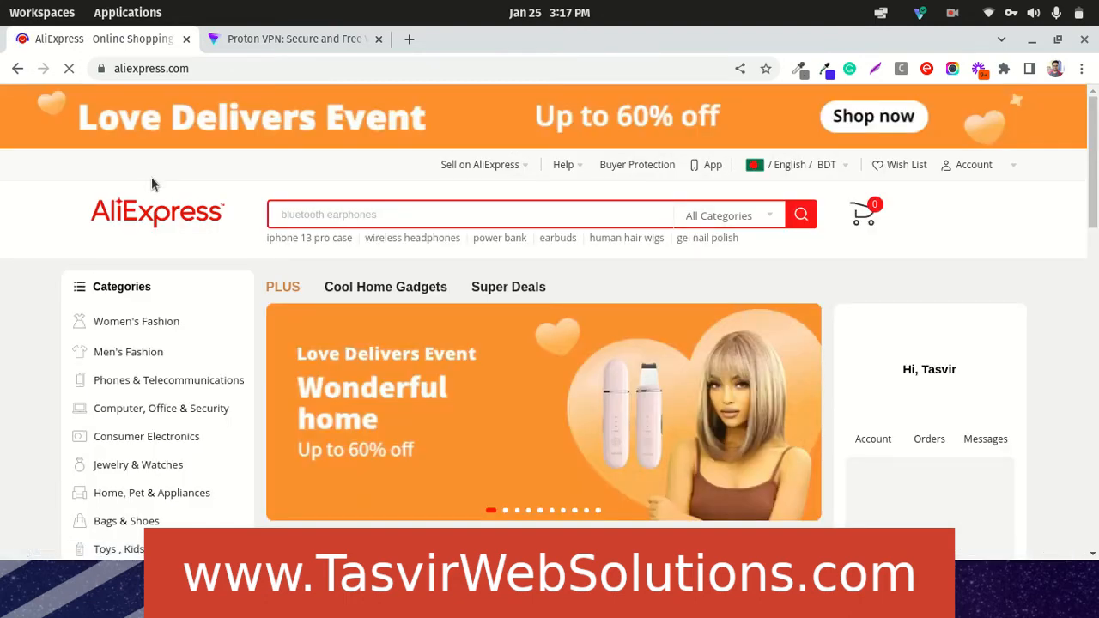
pyautogui.scroll(-3)
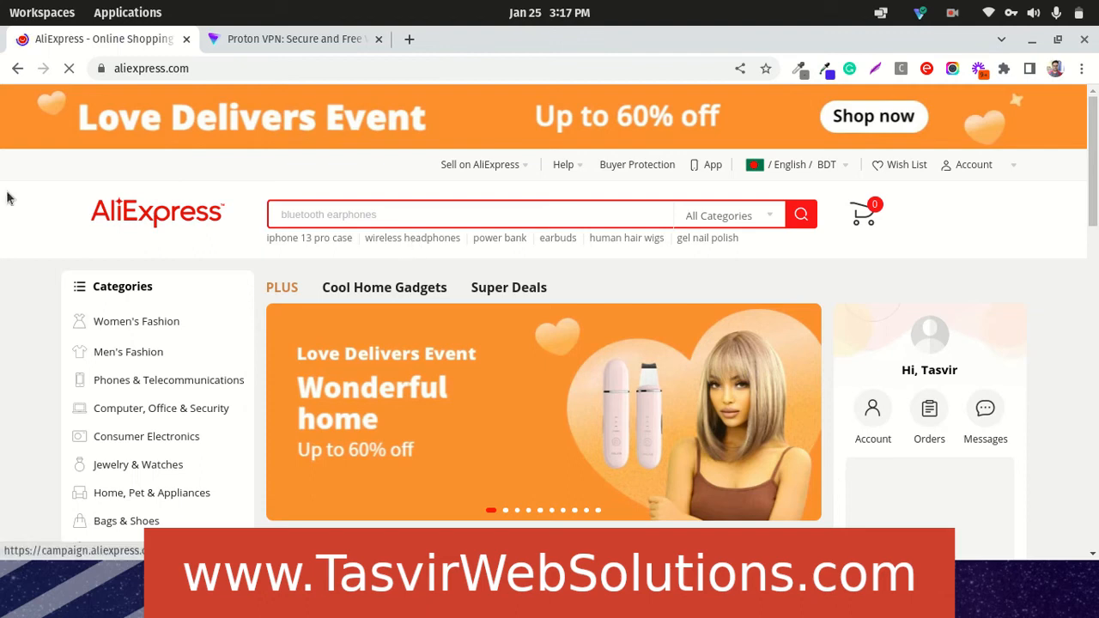
# Step: Switch to the Proton VPN tab and scroll to its Security, Privacy and Freedom section
pyautogui.click(294, 39)
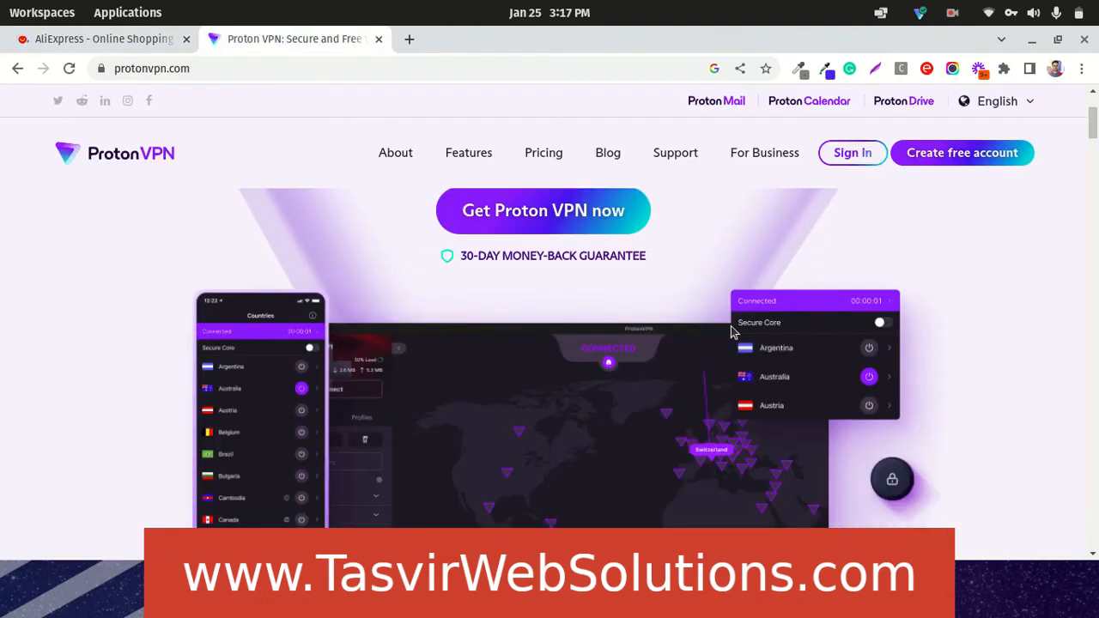
pyautogui.scroll(-3)
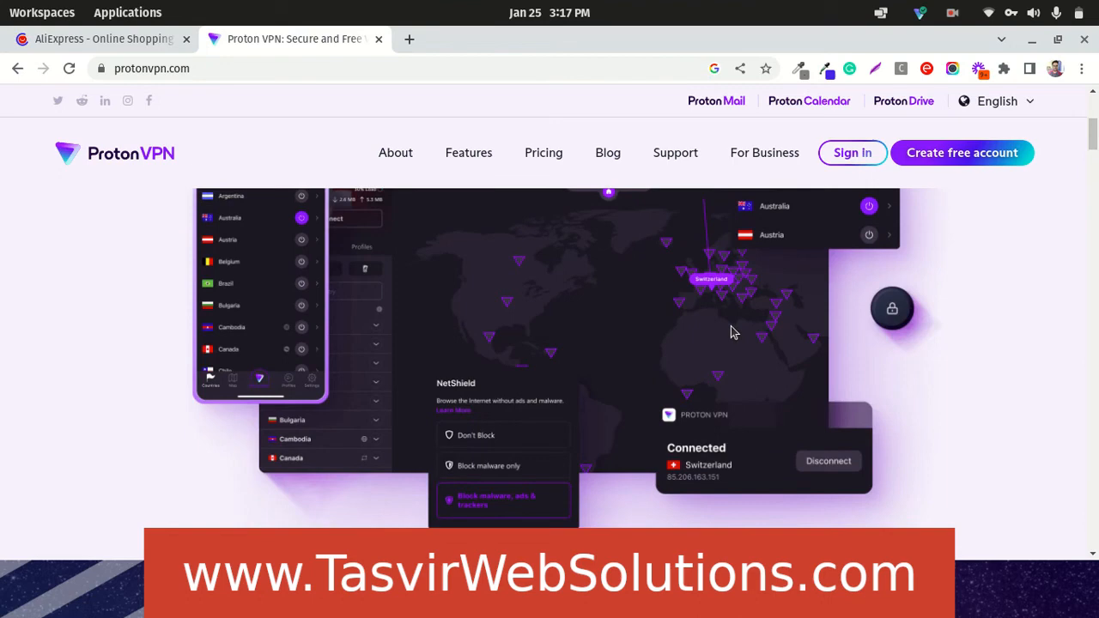
pyautogui.scroll(-3)
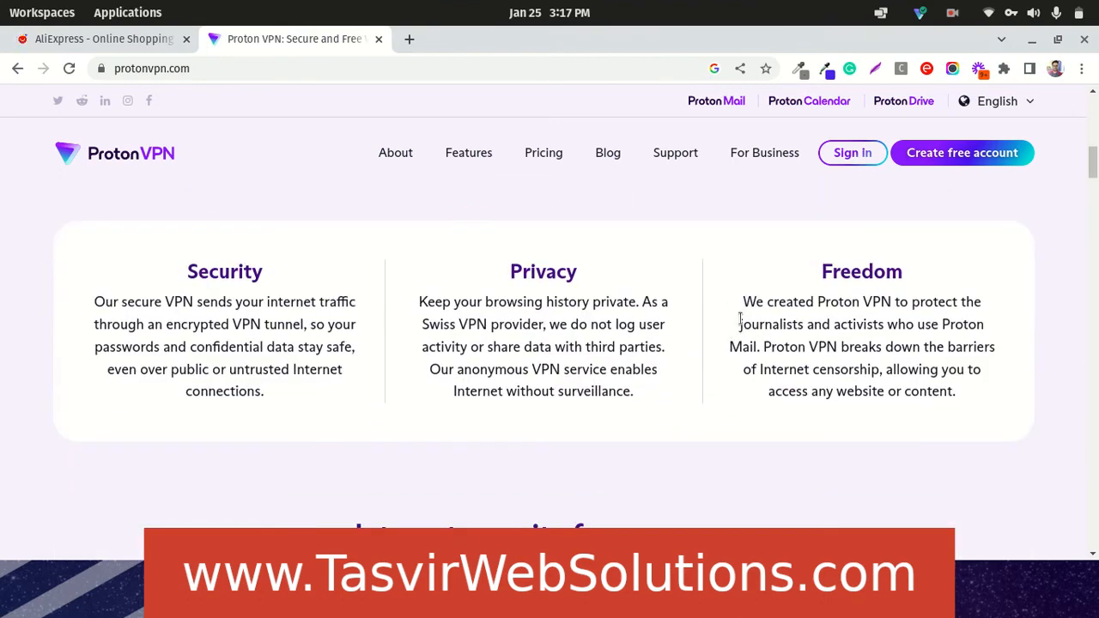
pyautogui.scroll(3)
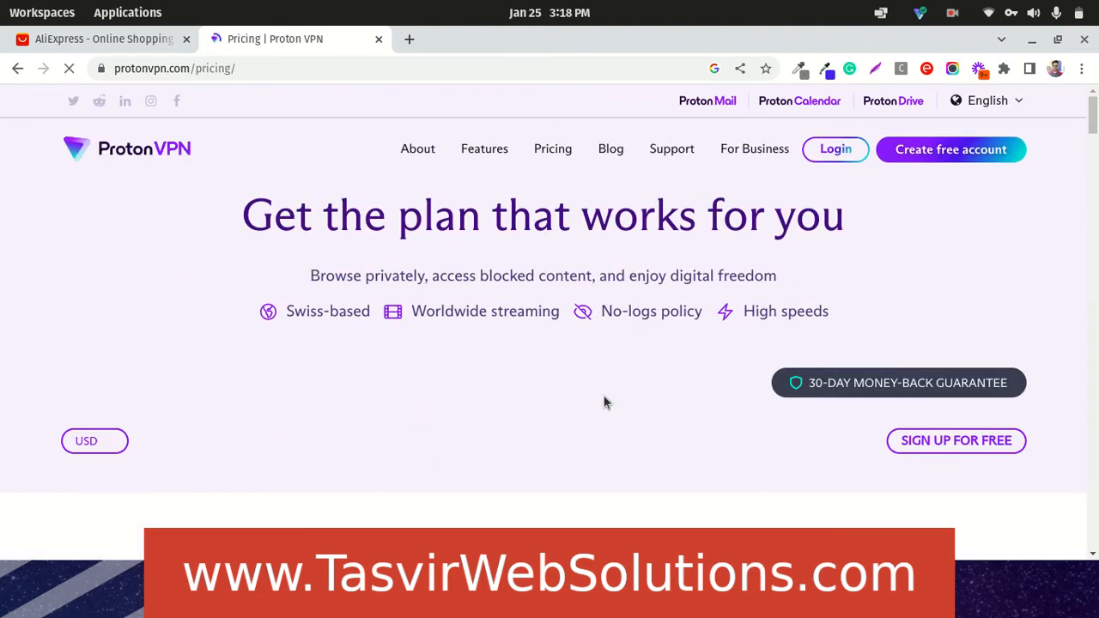
# Step: Highlight 'US, NL, JP' under Proton VPN Free in the plan comparison
pyautogui.scroll(-3)
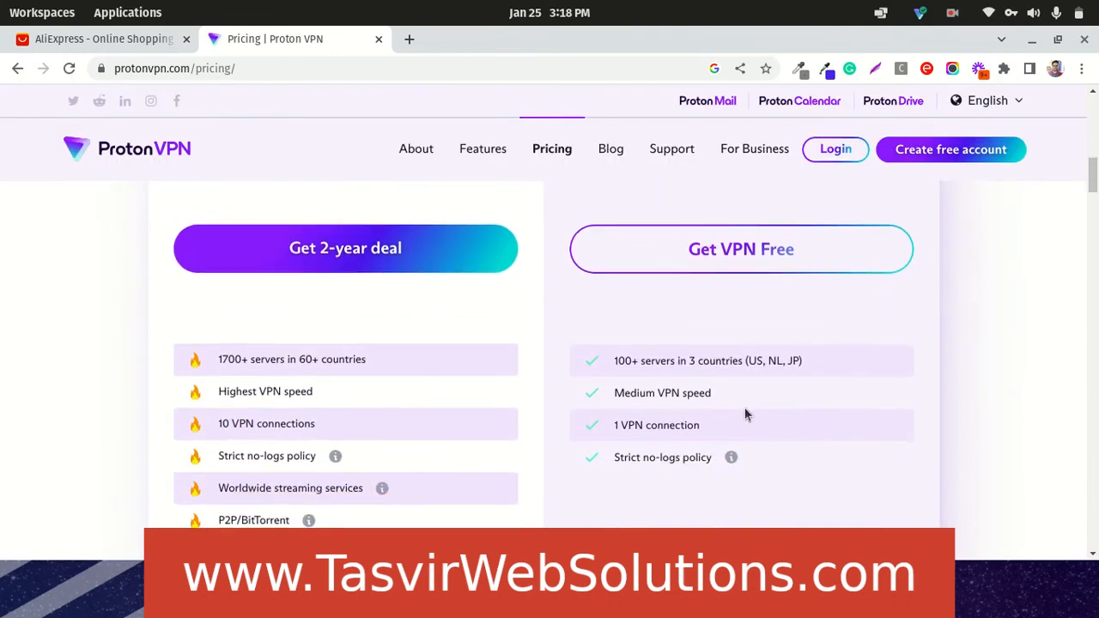
pyautogui.moveTo(746, 352)
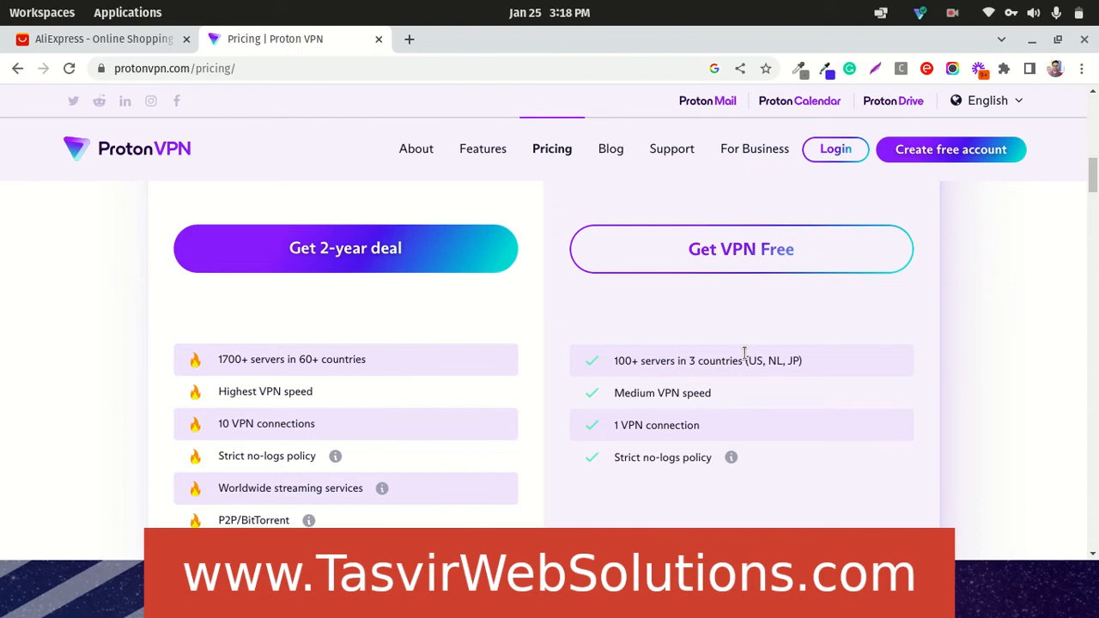
pyautogui.doubleClick(753, 360)
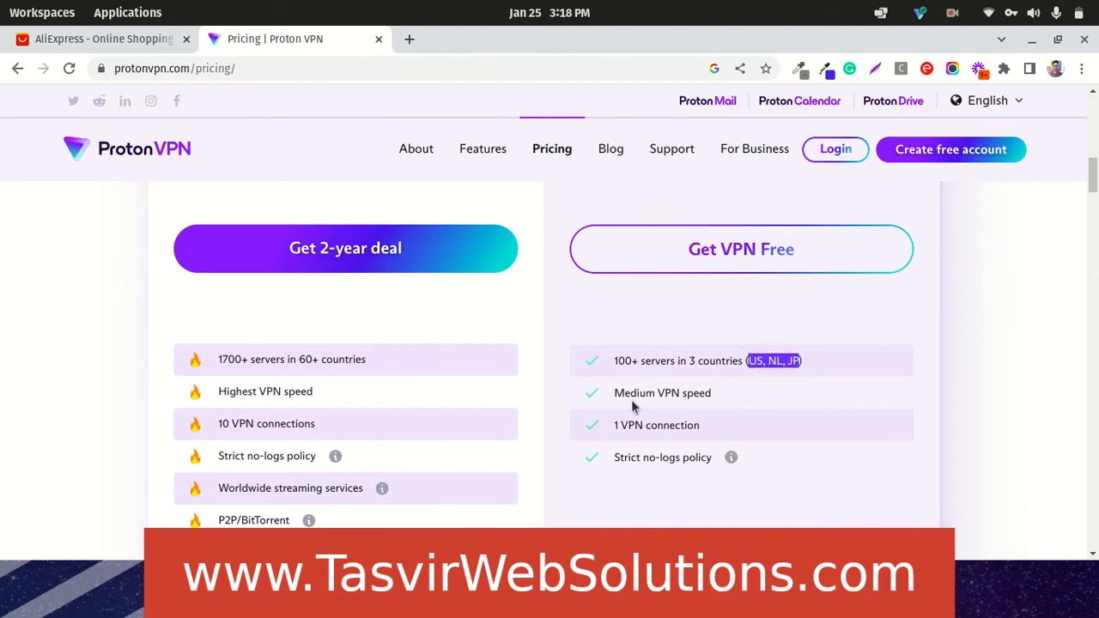
pyautogui.scroll(-3)
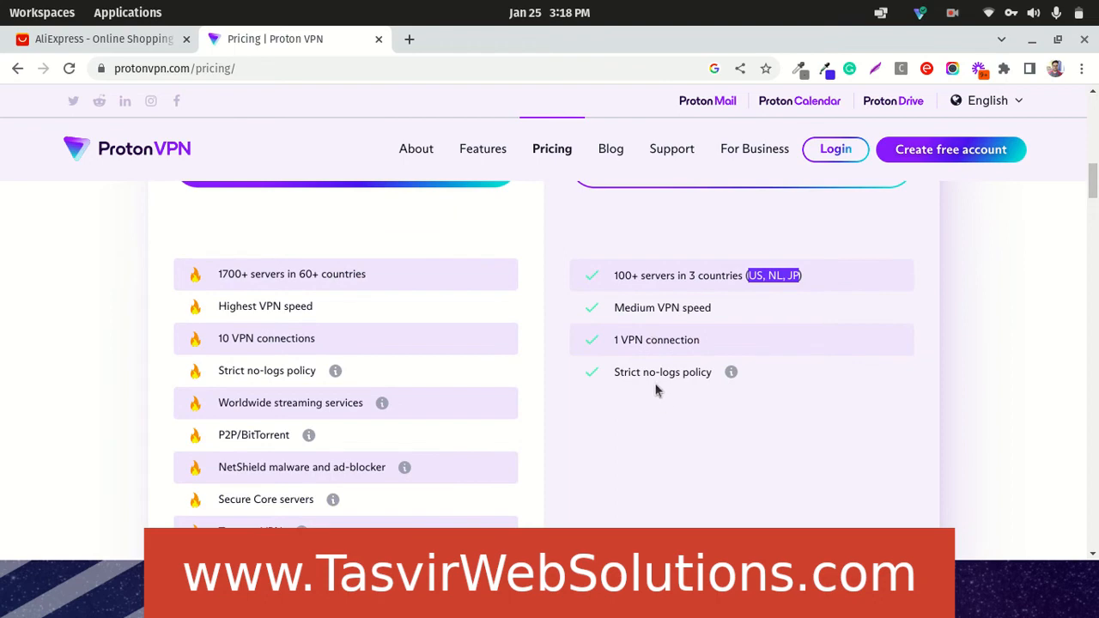
pyautogui.moveTo(671, 335)
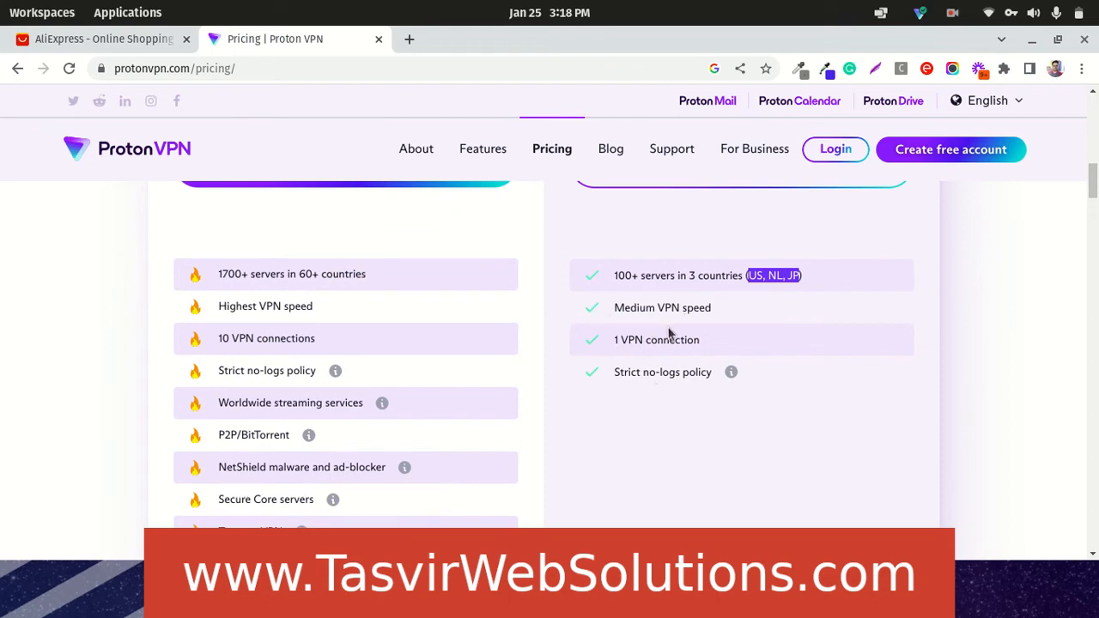
# Step: Return to the pricing page and scroll down through the plan options
pyautogui.click(103, 39)
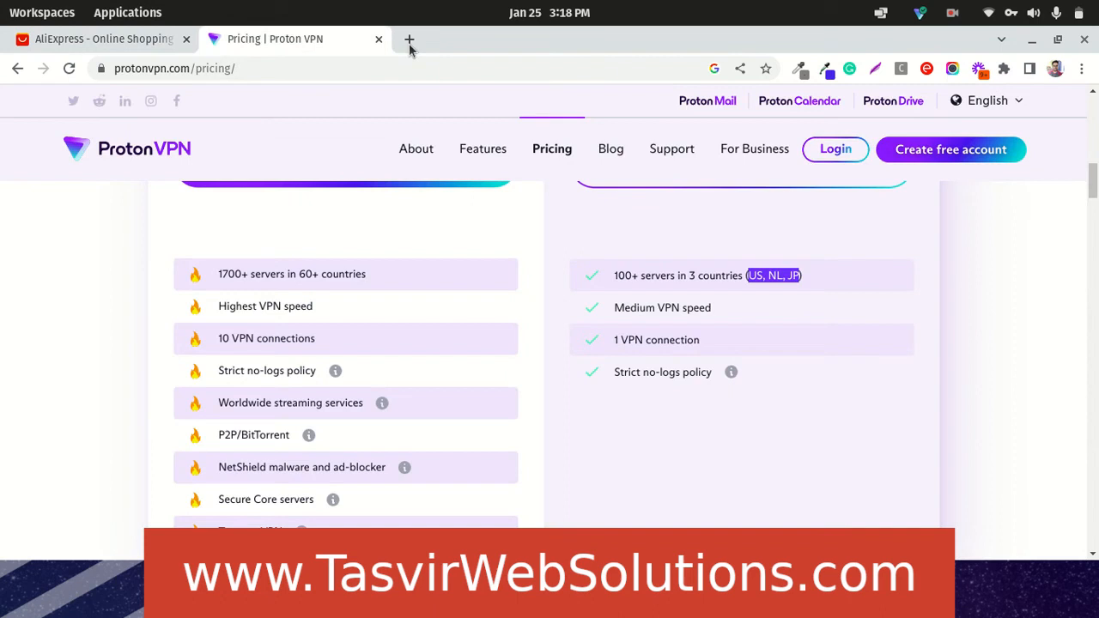
pyautogui.moveTo(636, 293)
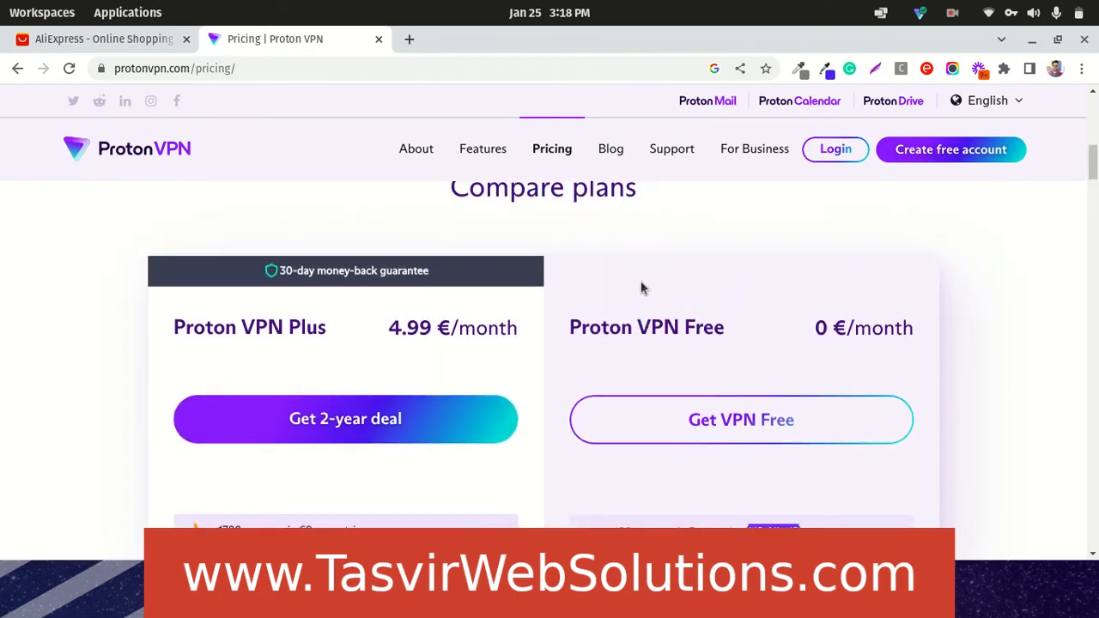
pyautogui.scroll(-3)
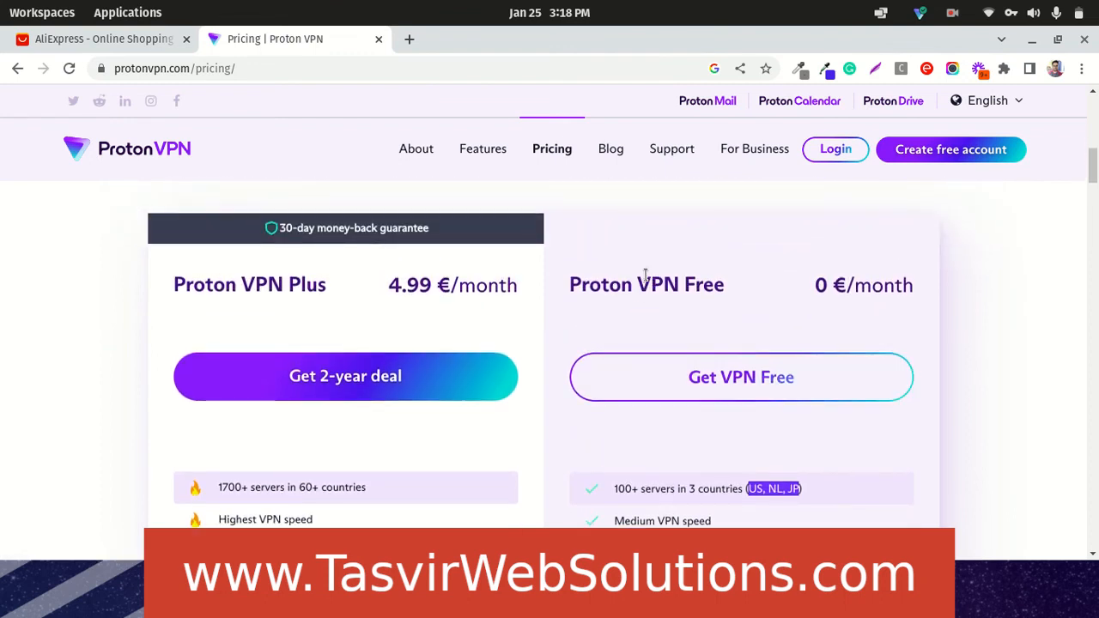
pyautogui.scroll(-3)
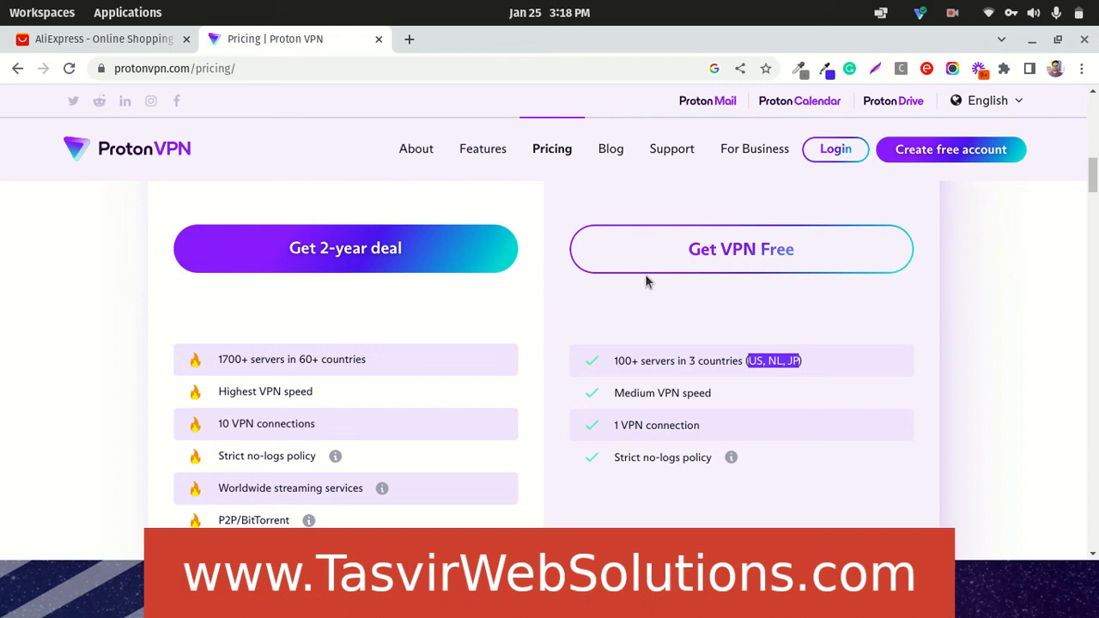
pyautogui.scroll(-3)
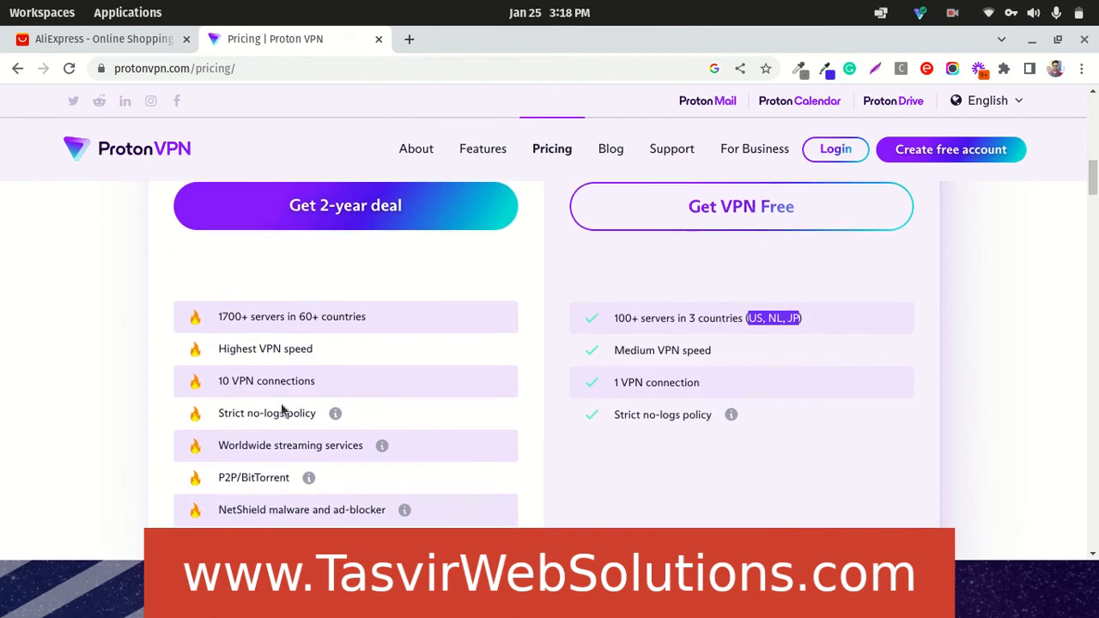
pyautogui.scroll(-3)
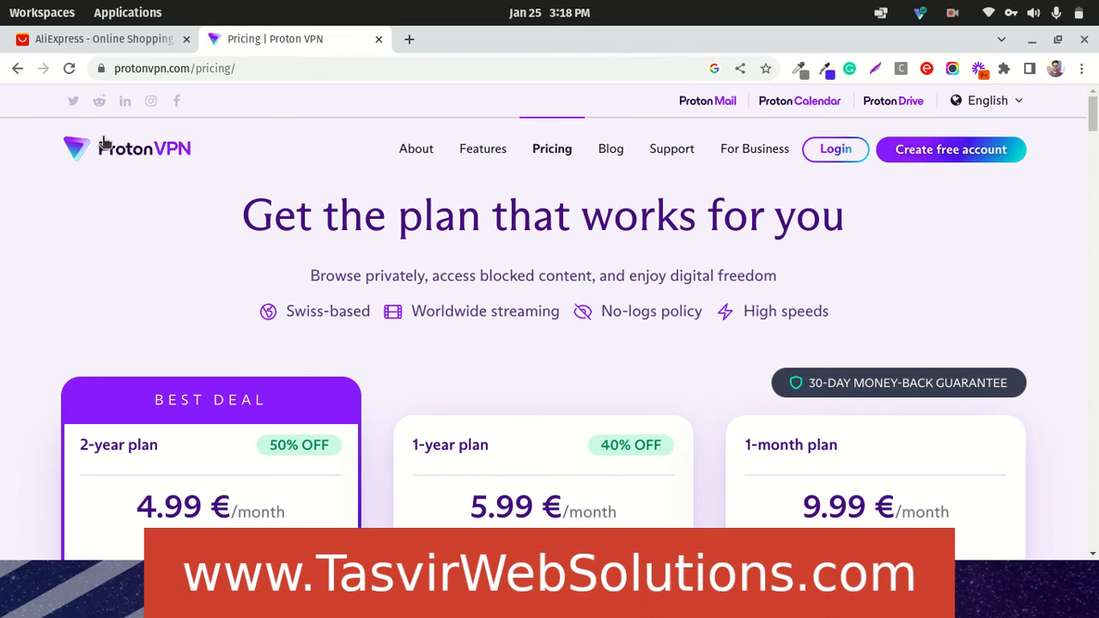
pyautogui.moveTo(312, 355)
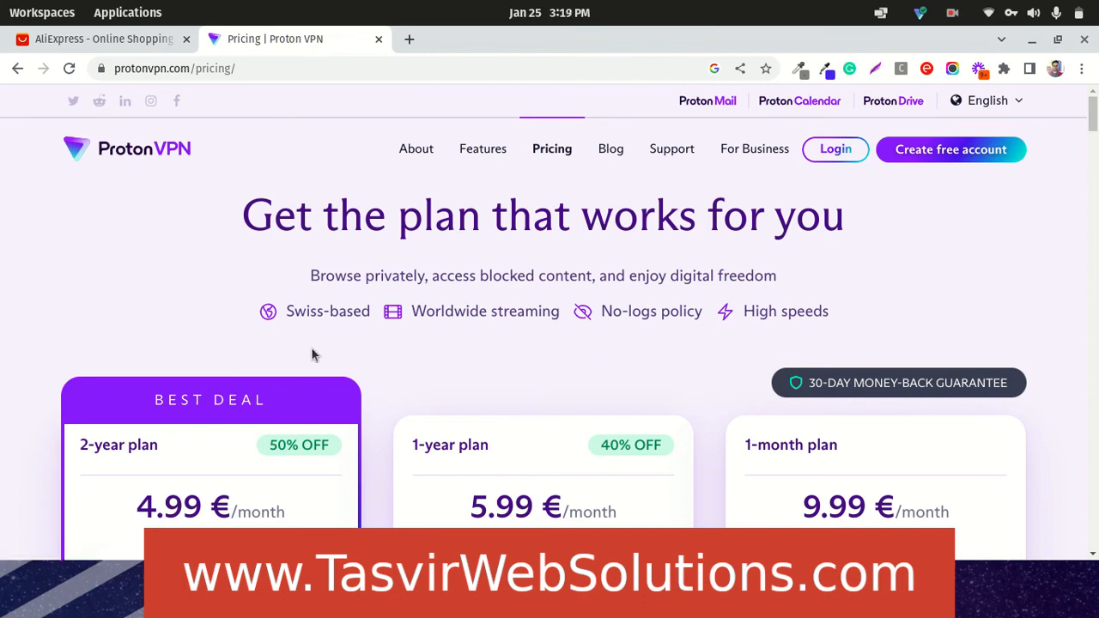
pyautogui.moveTo(319, 311)
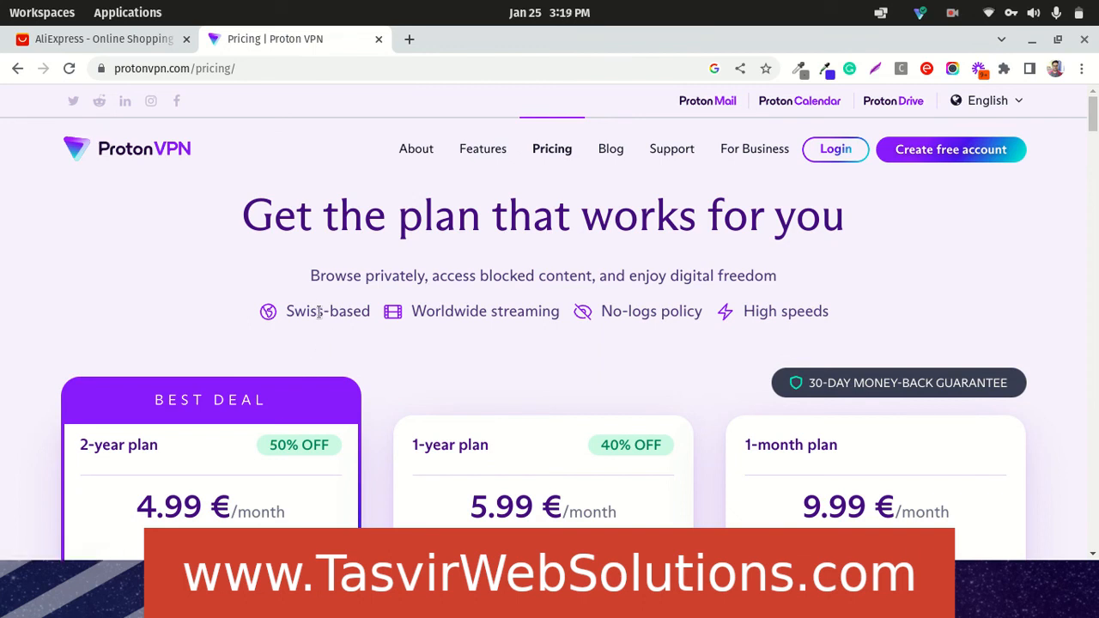